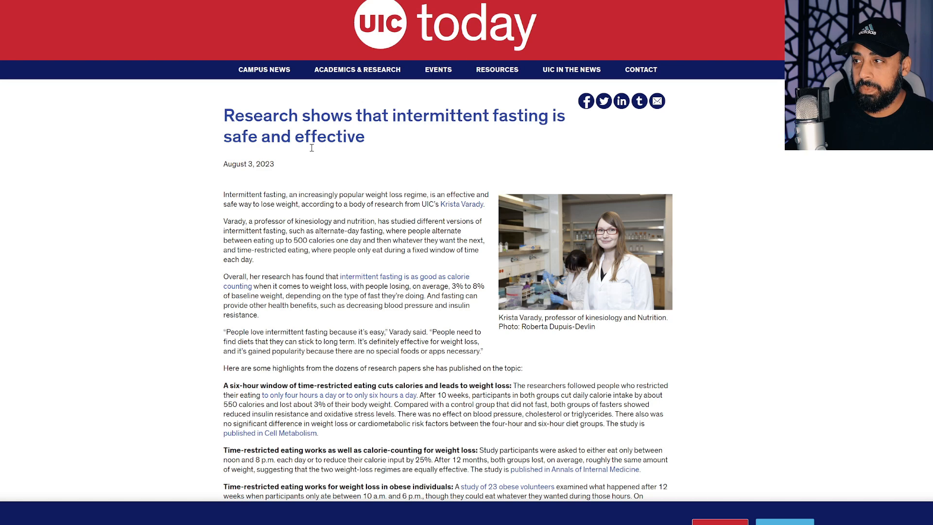
Scroll down slightly so the Type 2 diabetes highlight appears at the bottom.
{"action": "scroll", "scroll_direction": "down", "scroll_amount": 3}
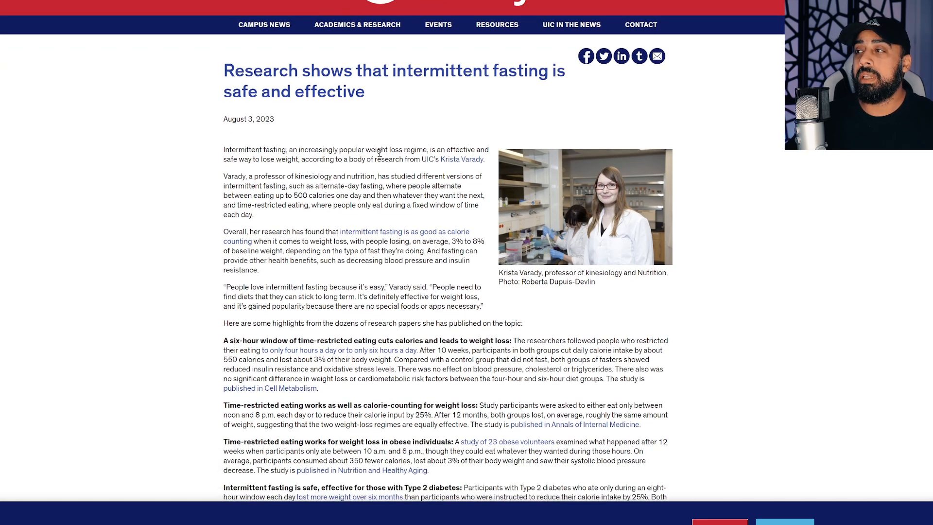
{"action": "mouse_move", "coordinate": [456, 154]}
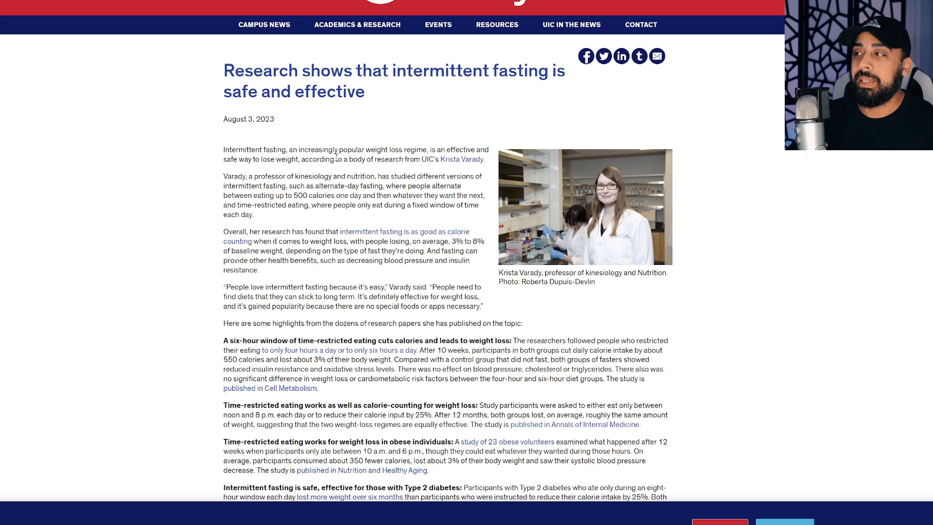
{"action": "mouse_move", "coordinate": [452, 176]}
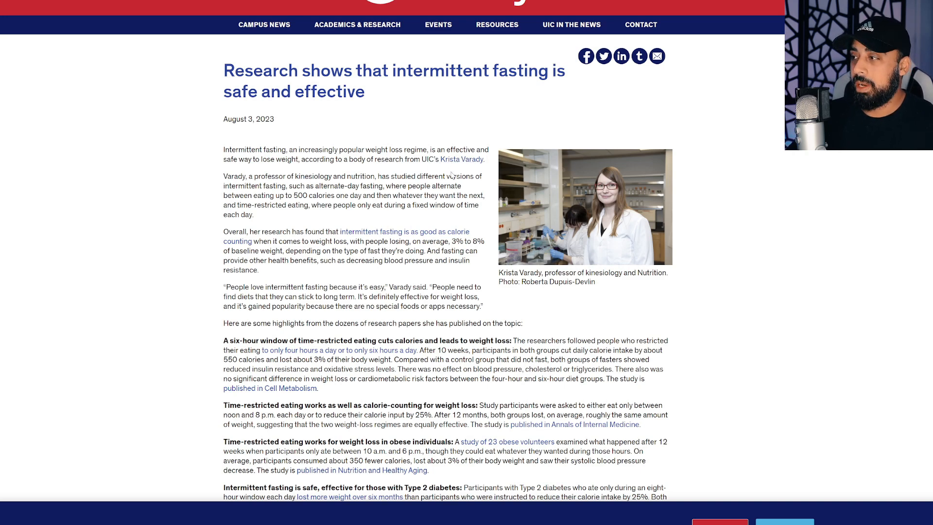
{"action": "mouse_move", "coordinate": [602, 289]}
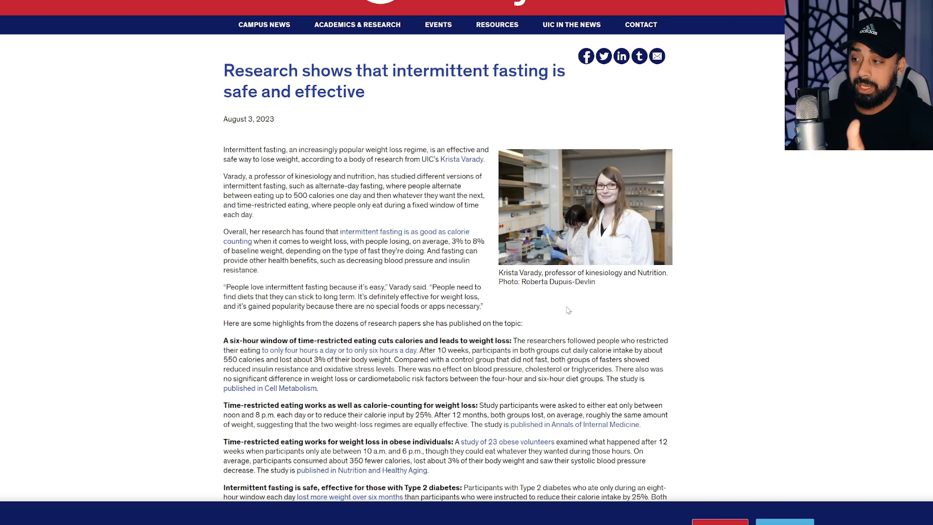
Scroll to the reproductive hormones and fatty liver highlights, selecting a line of text there.
{"action": "scroll", "scroll_direction": "down", "scroll_amount": 3}
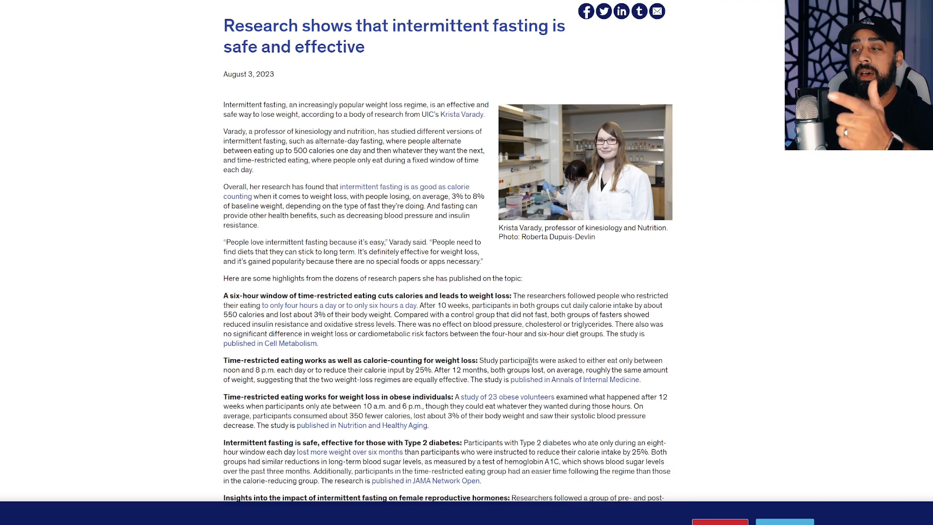
{"action": "scroll", "scroll_direction": "down", "scroll_amount": 3}
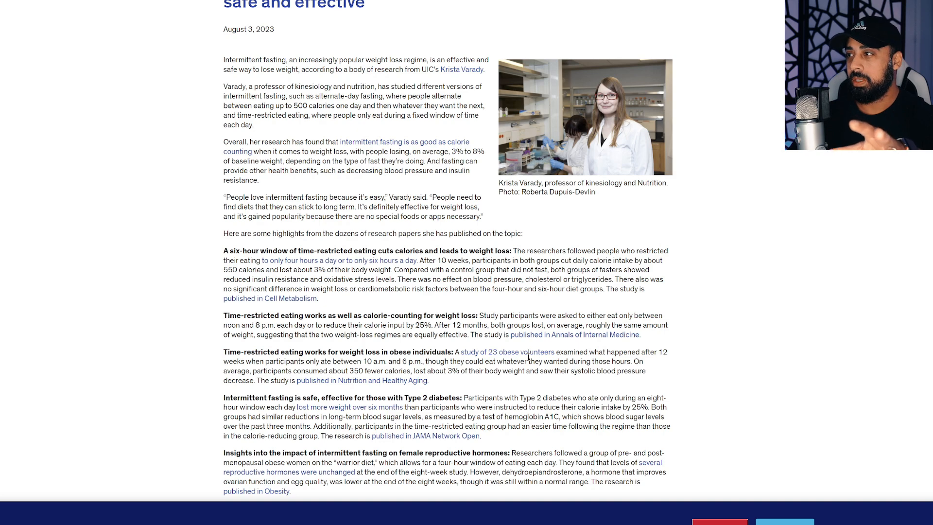
{"action": "mouse_move", "coordinate": [245, 108]}
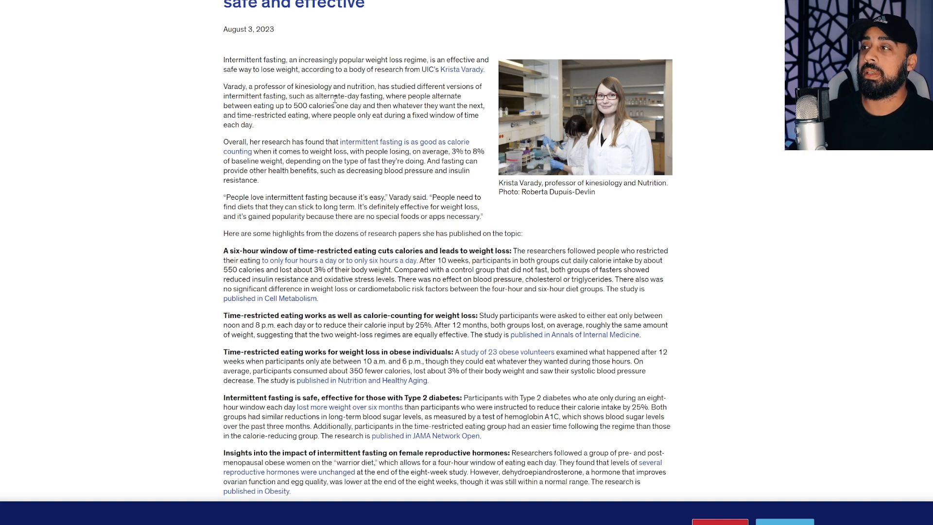
{"action": "mouse_move", "coordinate": [280, 130]}
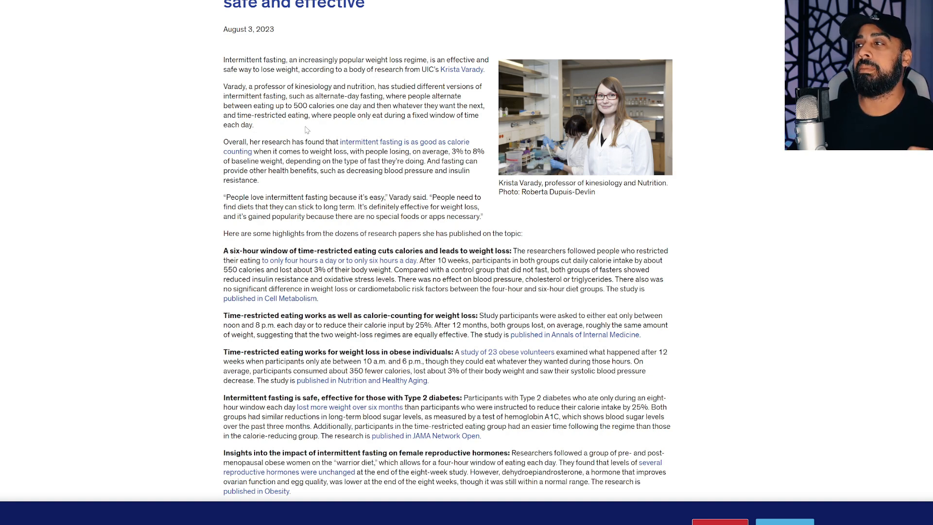
{"action": "mouse_move", "coordinate": [404, 123]}
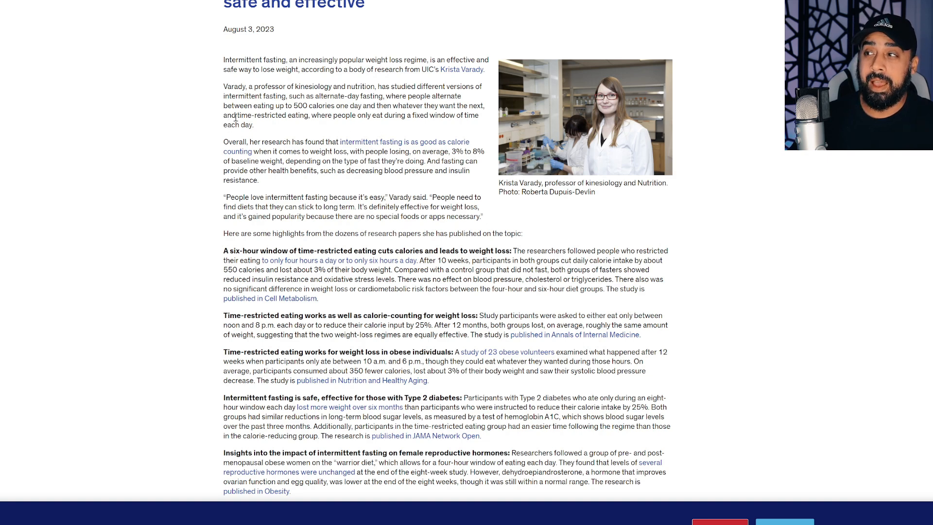
{"action": "left_click_drag", "start_coordinate": [236, 115], "coordinate": [330, 115]}
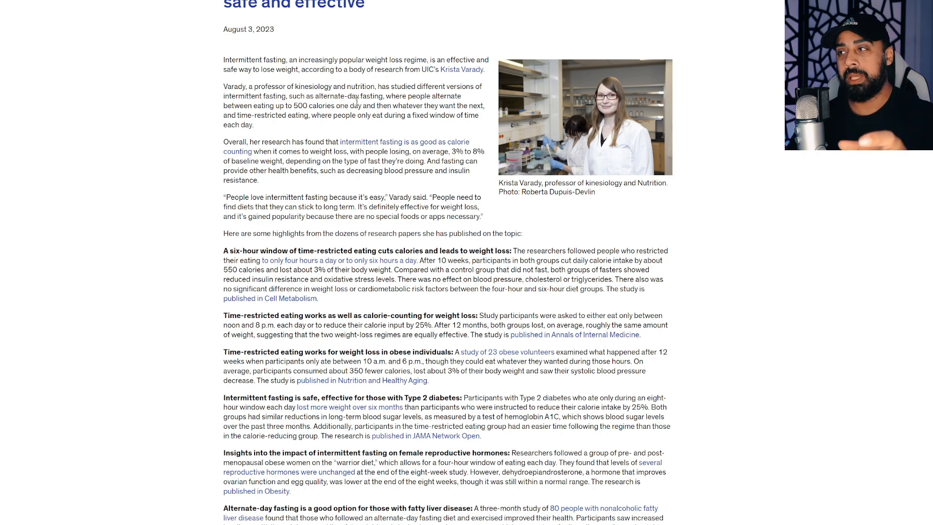
{"action": "double_click", "coordinate": [312, 105]}
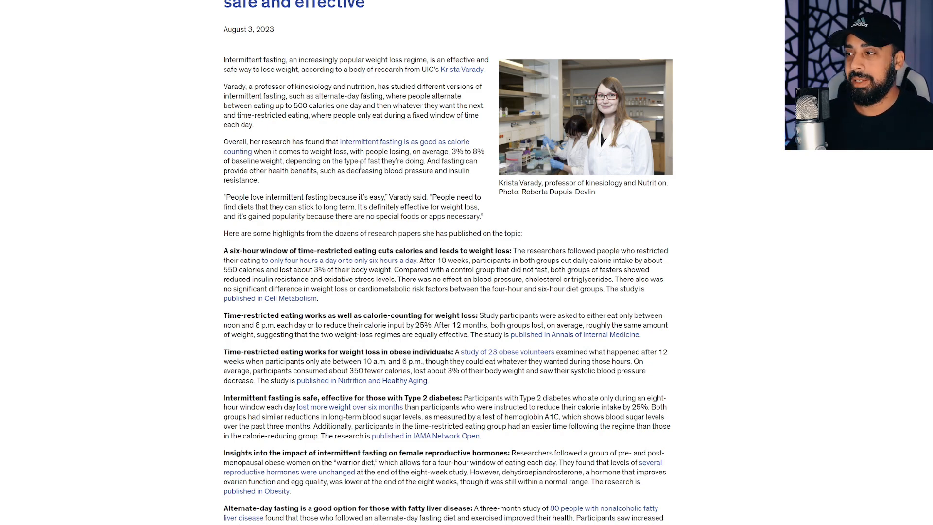
{"action": "scroll", "scroll_direction": "down", "scroll_amount": 3}
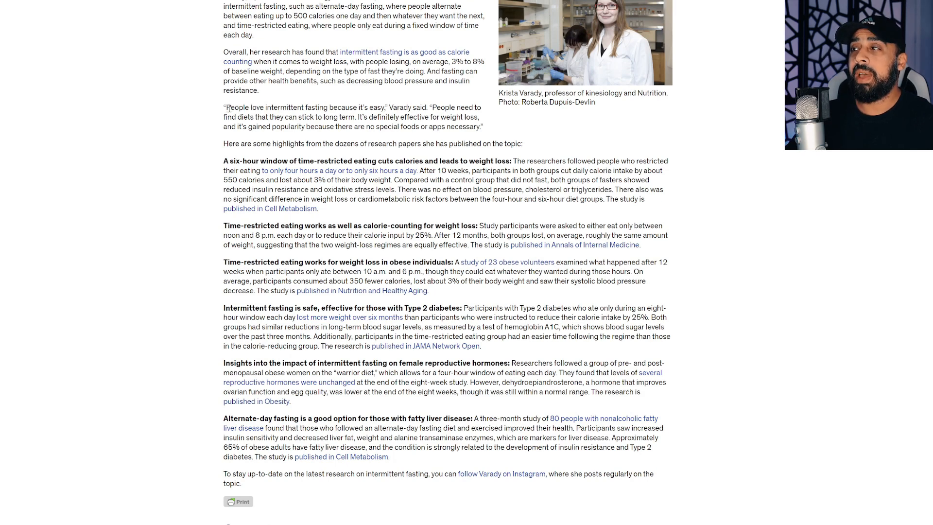
{"action": "left_click_drag", "start_coordinate": [227, 108], "coordinate": [383, 108]}
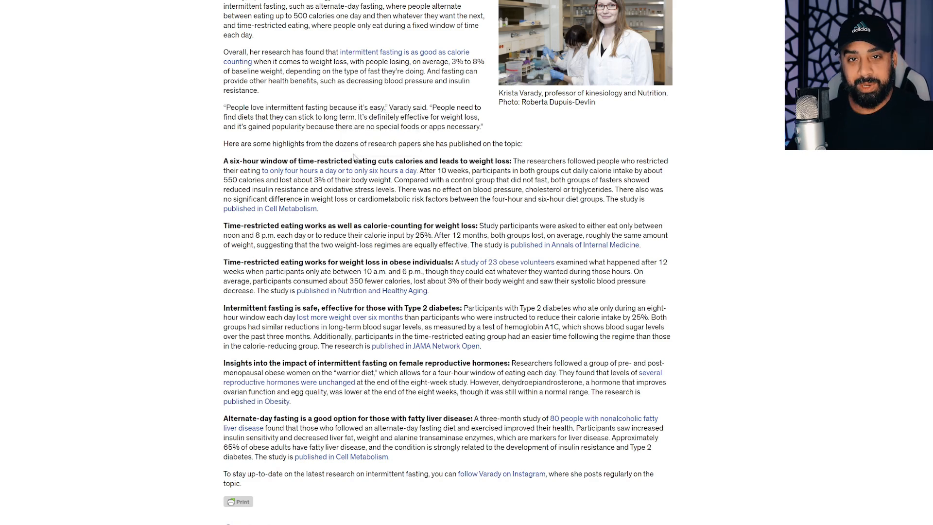
{"action": "double_click", "coordinate": [341, 118]}
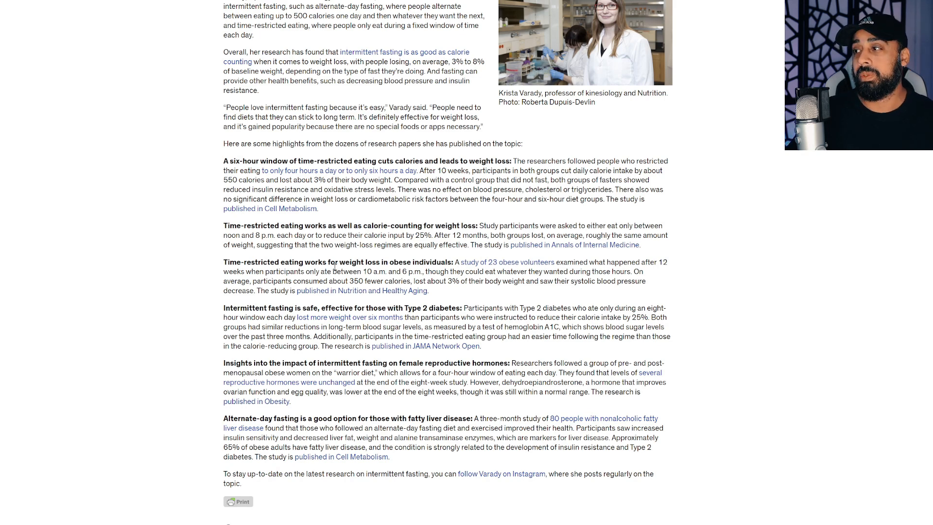
{"action": "mouse_move", "coordinate": [402, 306]}
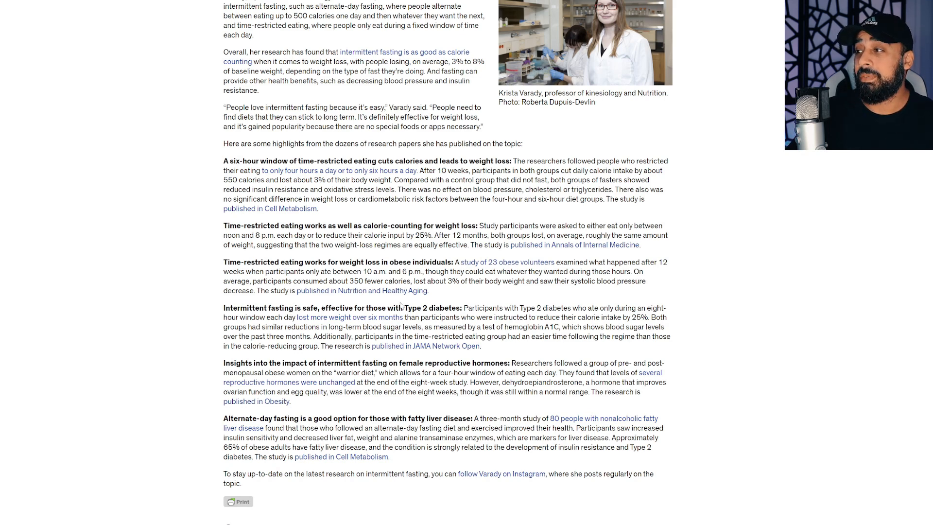
{"action": "mouse_move", "coordinate": [536, 305]}
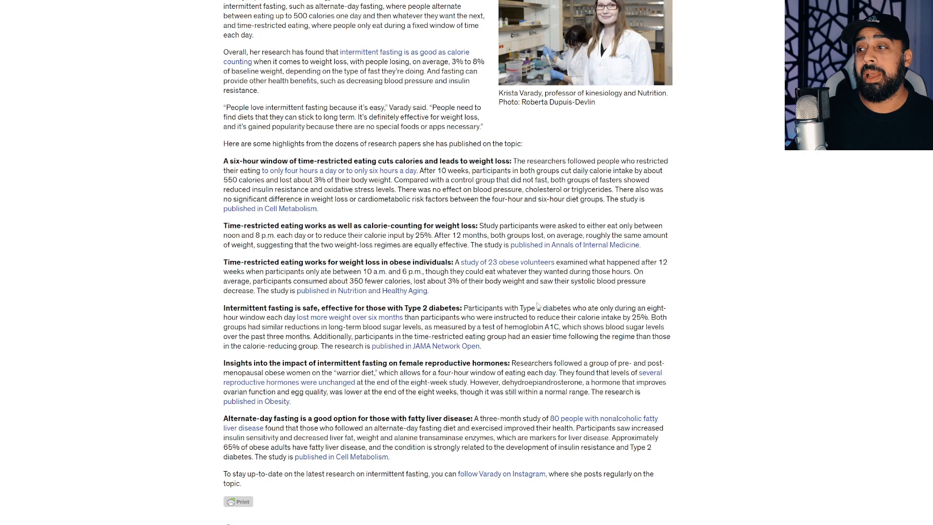
{"action": "mouse_move", "coordinate": [309, 366]}
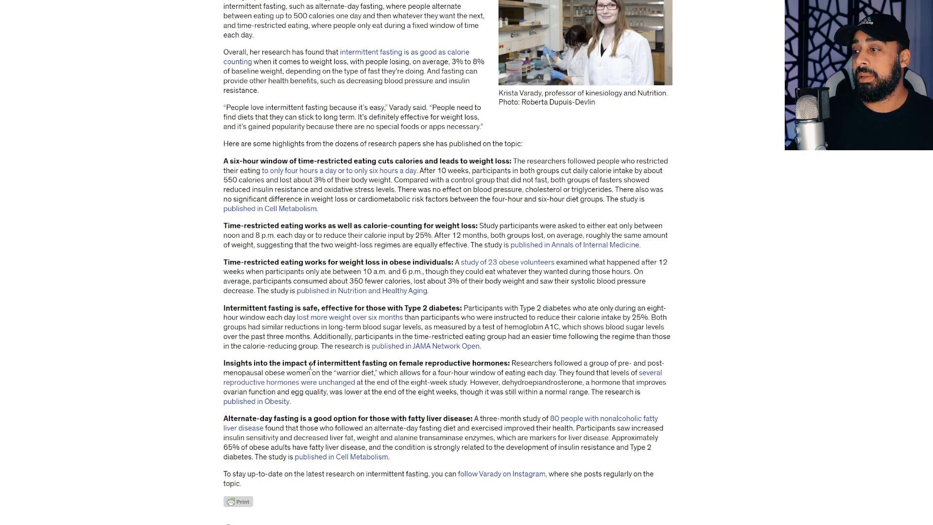
{"action": "mouse_move", "coordinate": [445, 360]}
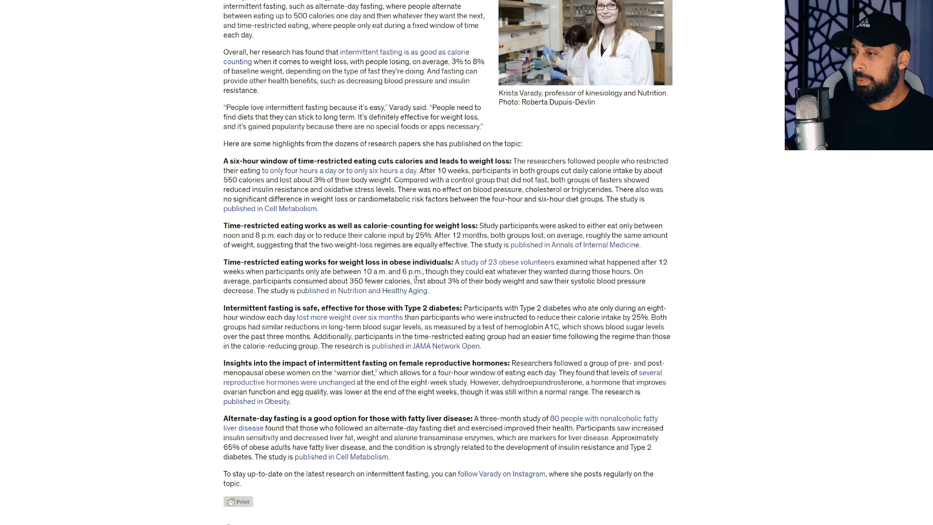
Scroll the article to show its headline and publication date.
{"action": "scroll", "scroll_direction": "down", "scroll_amount": 3}
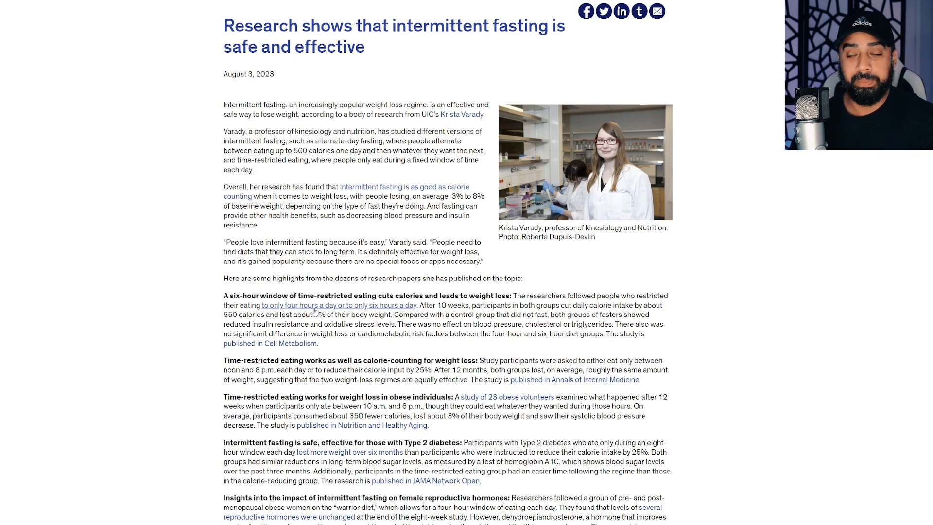
Scroll down to the Contact section, then back up to the opening paragraphs and highlights.
{"action": "scroll", "scroll_direction": "down", "scroll_amount": 3}
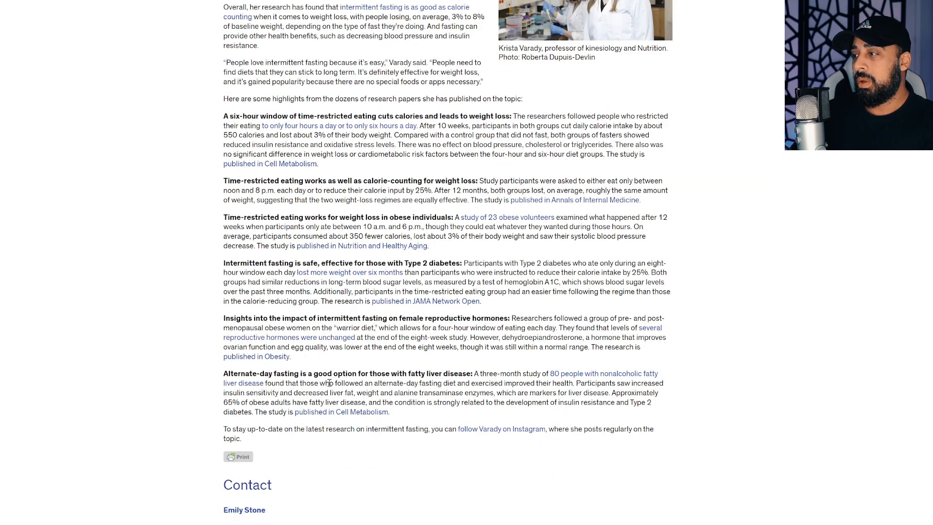
{"action": "scroll", "scroll_direction": "down", "scroll_amount": 3}
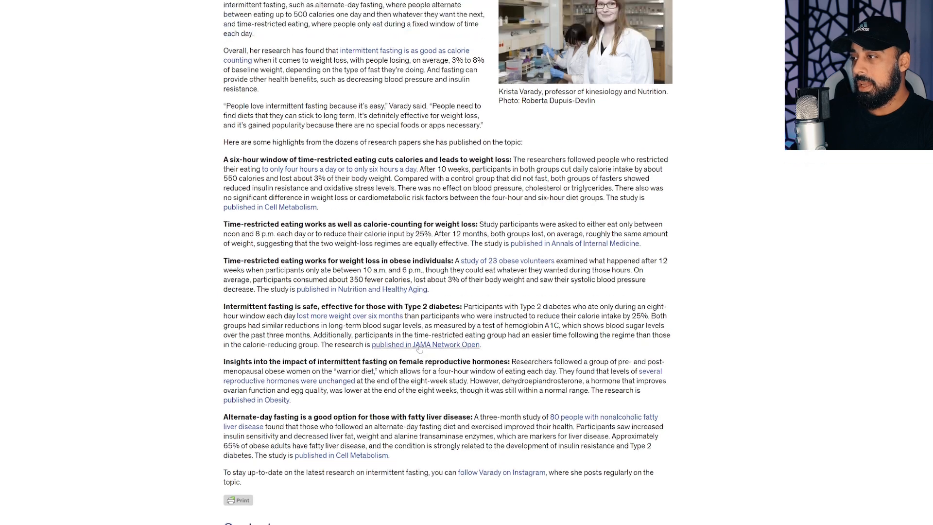
{"action": "scroll", "scroll_direction": "up", "scroll_amount": 3}
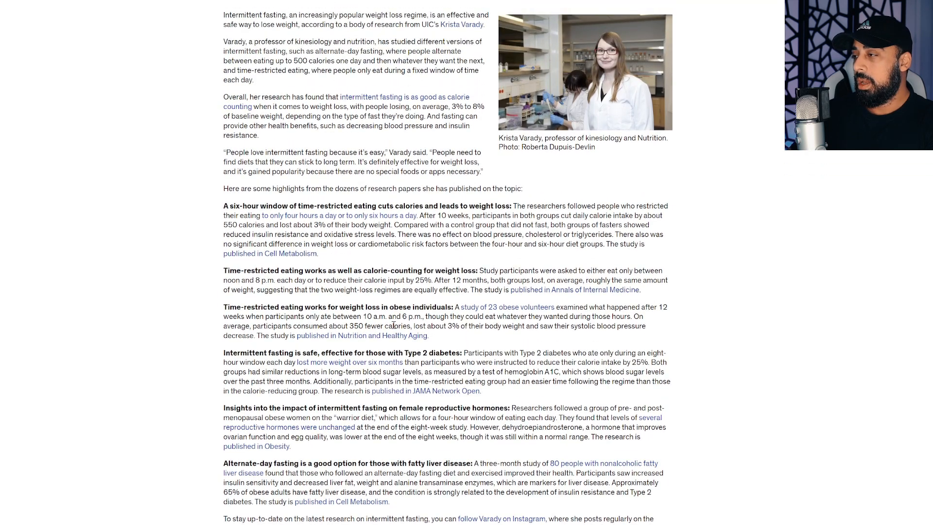